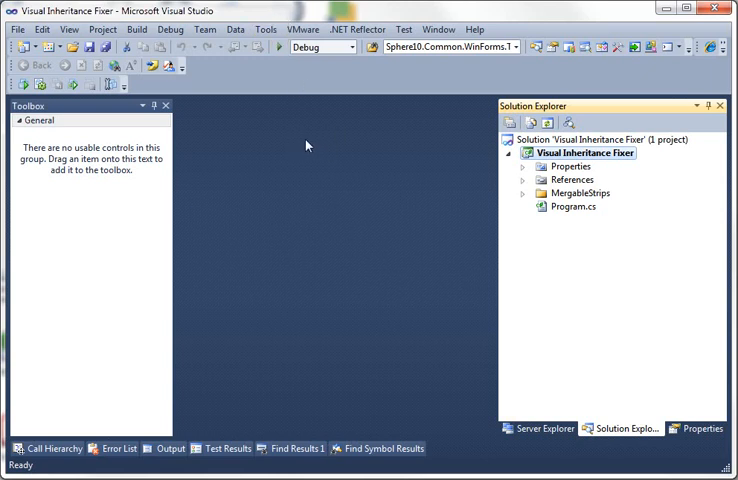
pyautogui.moveTo(291, 271)
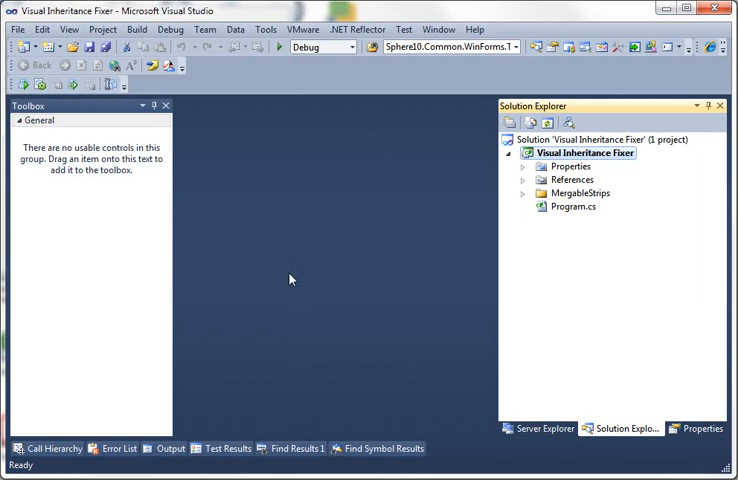
pyautogui.moveTo(409, 280)
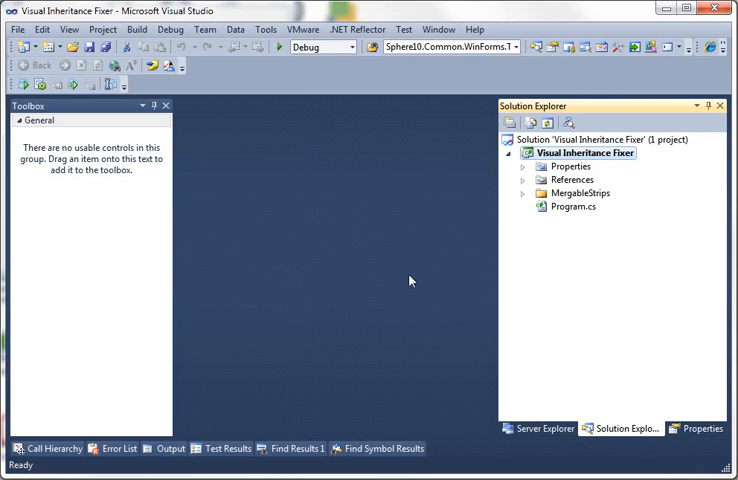
# Add a new Windows Form to the project and name it BaseForm.
pyautogui.click(16, 29)
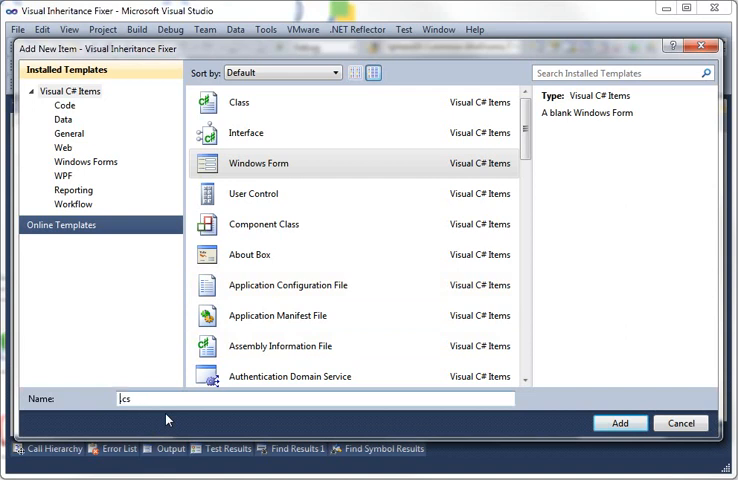
pyautogui.click(618, 423)
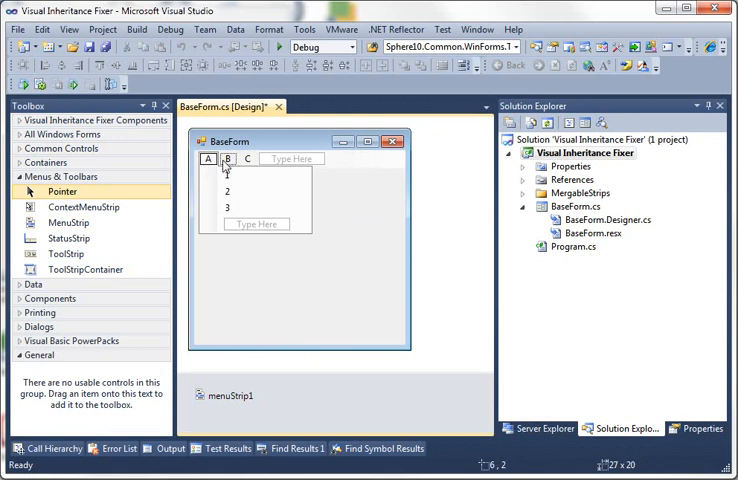
# Open BaseForm's menu A and edit its items through the right-click menu.
pyautogui.click(247, 159)
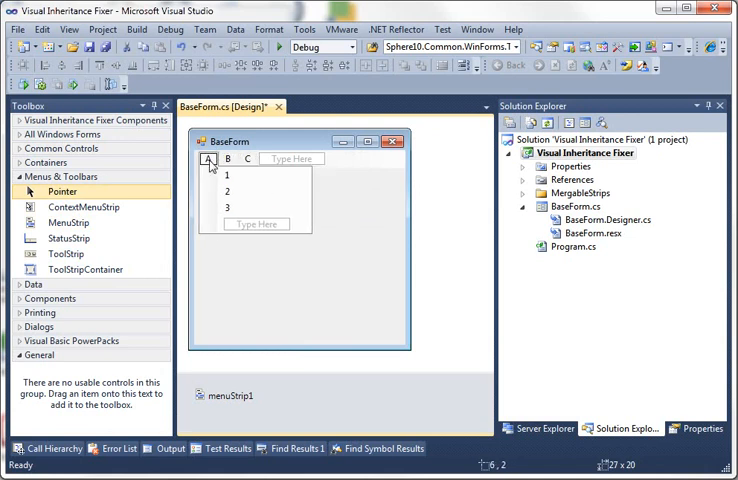
pyautogui.rightClick(208, 159)
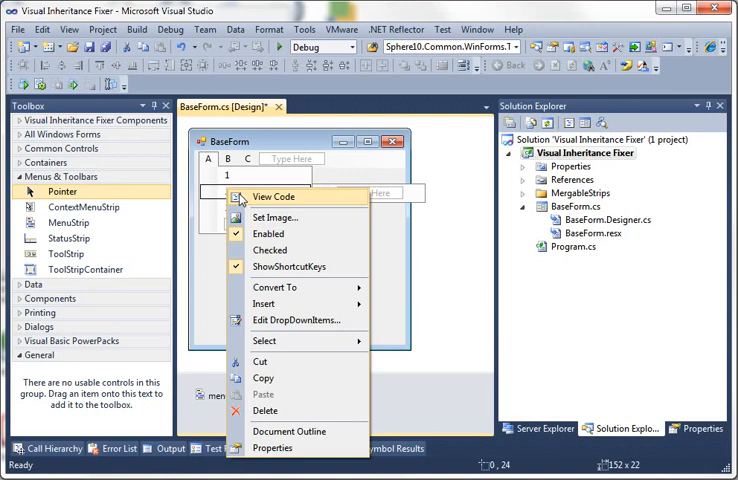
pyautogui.moveTo(283, 447)
pyautogui.write('11')
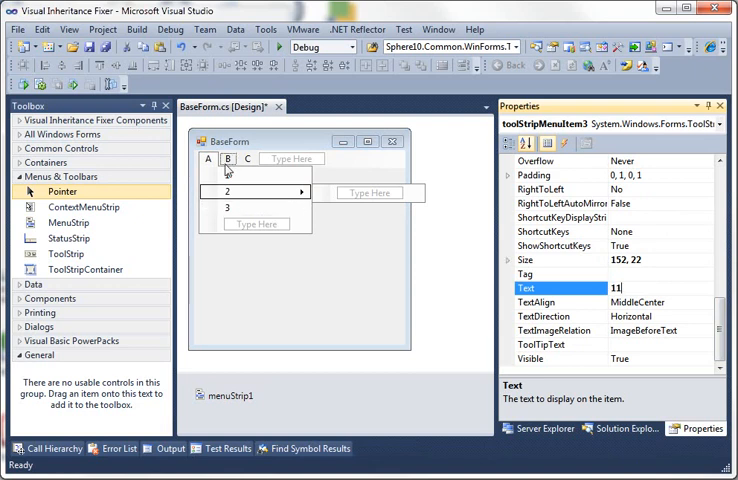
pyautogui.click(228, 158)
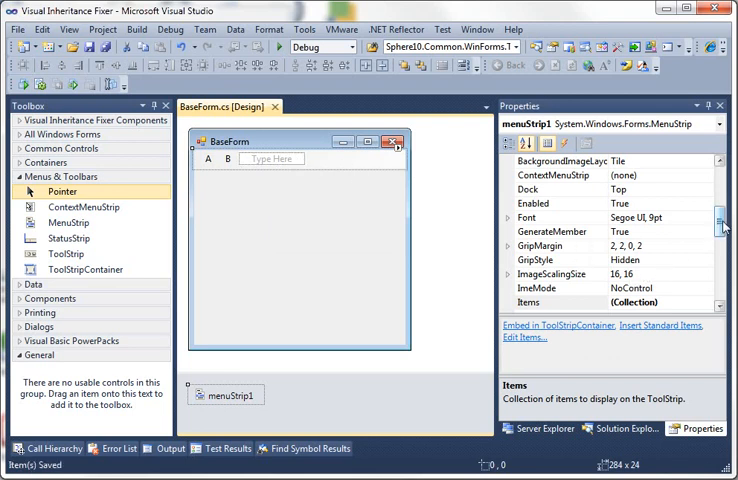
# Rebuild the Visual Inheritance Fixer project and inspect the reported error.
pyautogui.scroll(-3)
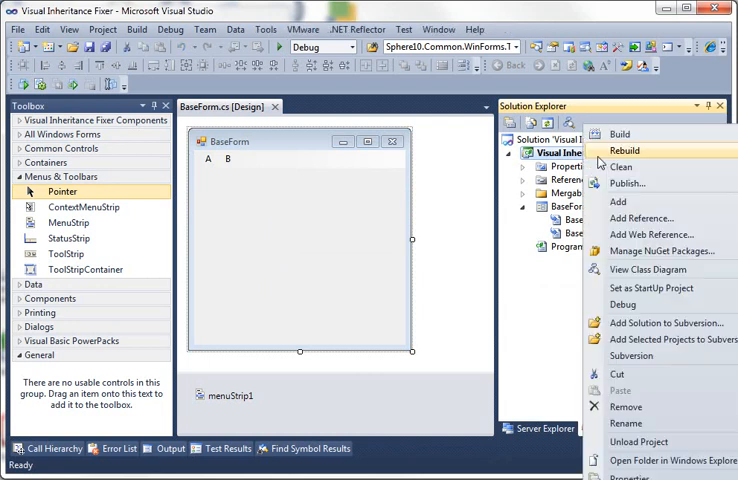
pyautogui.click(623, 150)
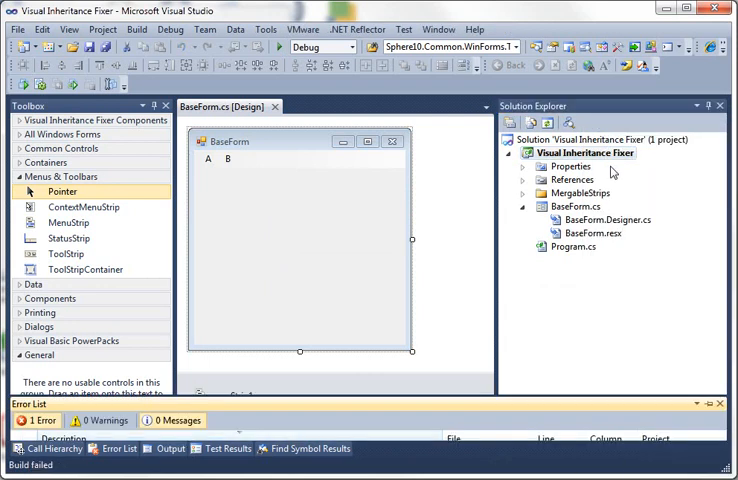
pyautogui.doubleClick(574, 246)
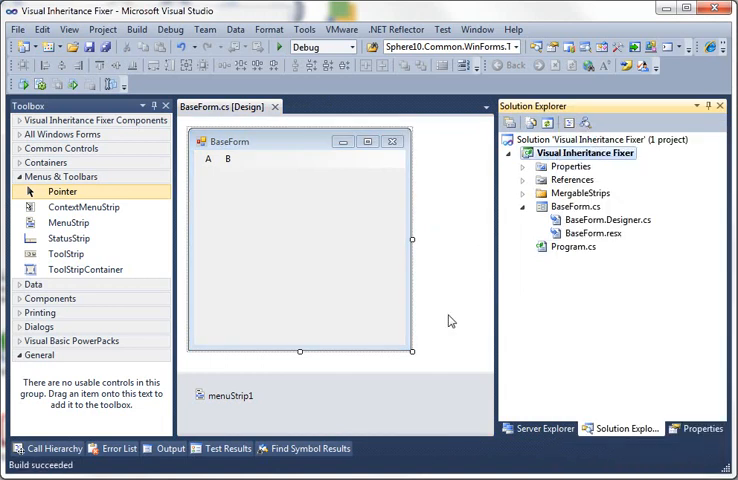
# Add an Inherited Form named SubForm that inherits from BaseForm.
pyautogui.rightClick(586, 152)
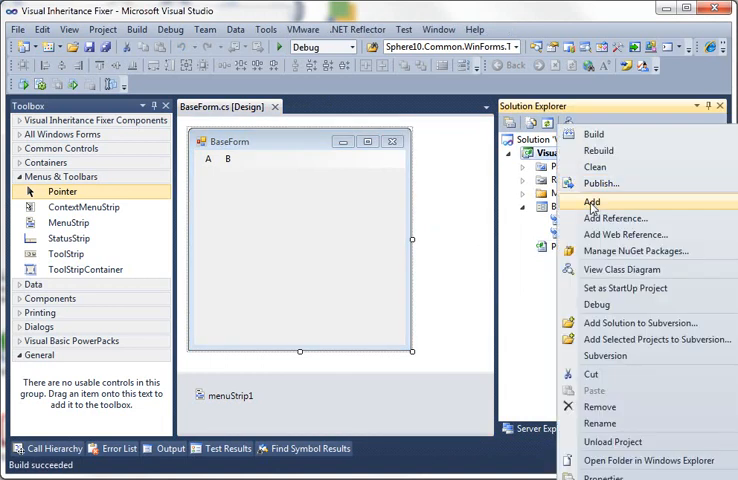
pyautogui.click(591, 202)
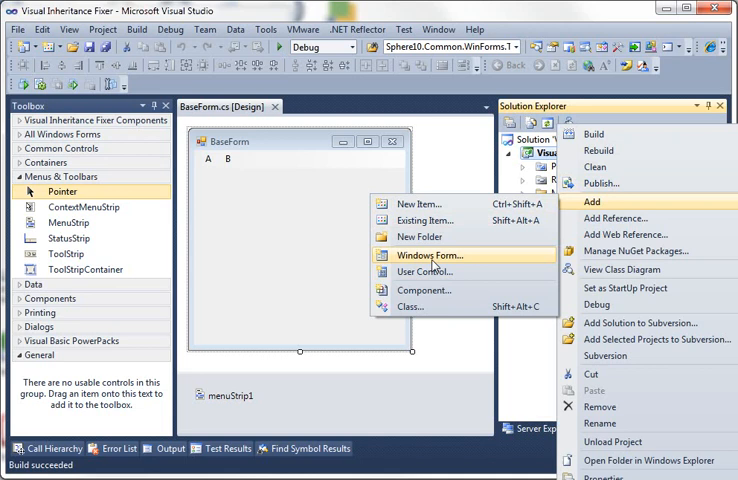
pyautogui.click(430, 255)
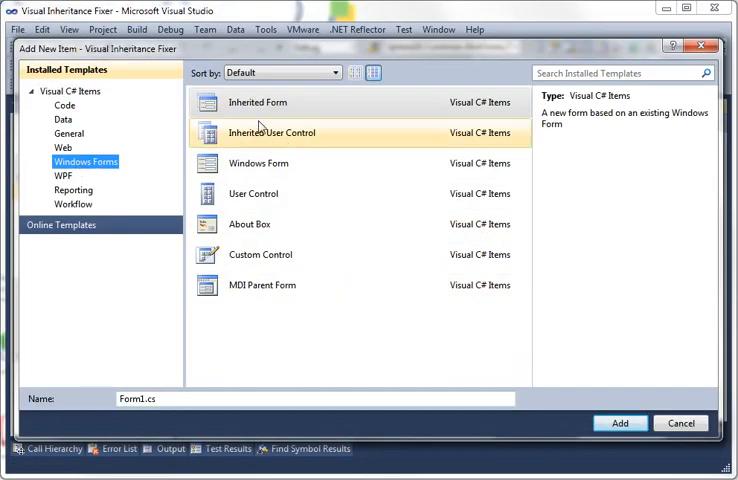
pyautogui.click(258, 102)
pyautogui.write('Sub')
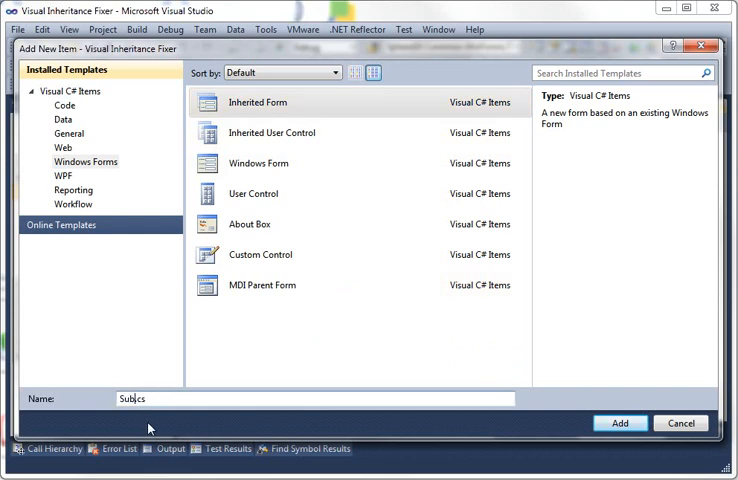
pyautogui.click(620, 423)
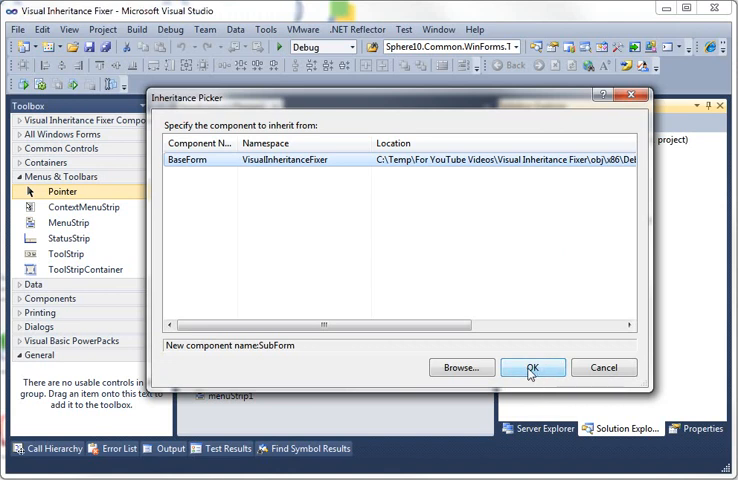
pyautogui.click(532, 367)
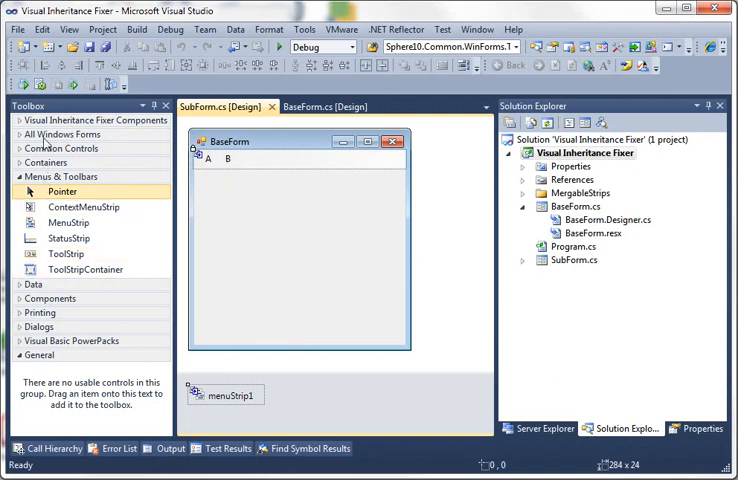
# Drag a MergableMenuStrip from Visual Inheritance Fixer Components onto SubForm and select it.
pyautogui.click(92, 120)
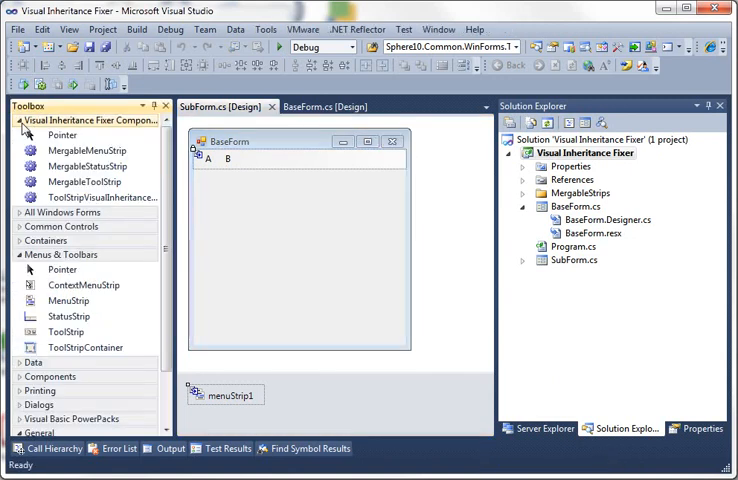
pyautogui.moveTo(84, 181)
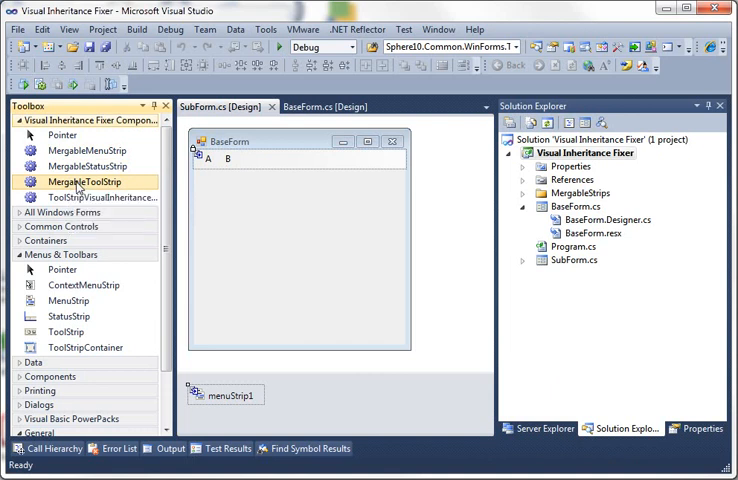
pyautogui.moveTo(78, 150)
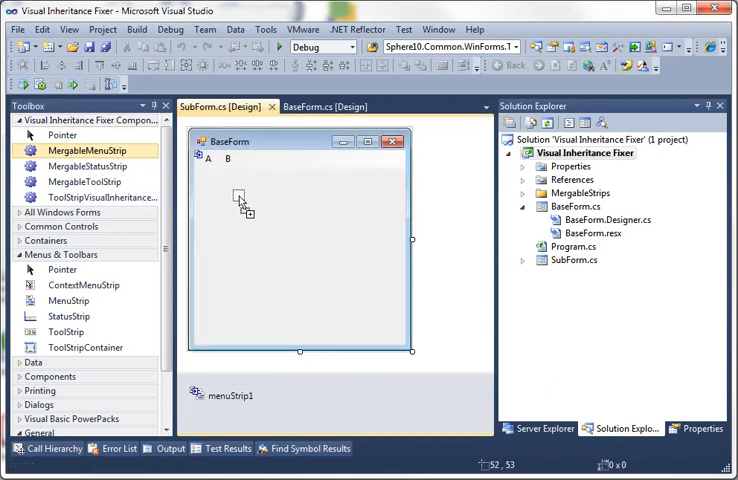
pyautogui.moveTo(95, 150); pyautogui.dragTo(240, 200)
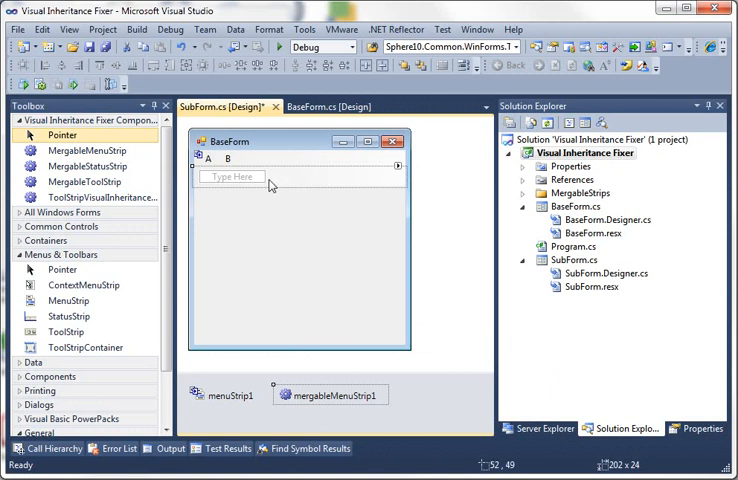
pyautogui.moveTo(278, 184)
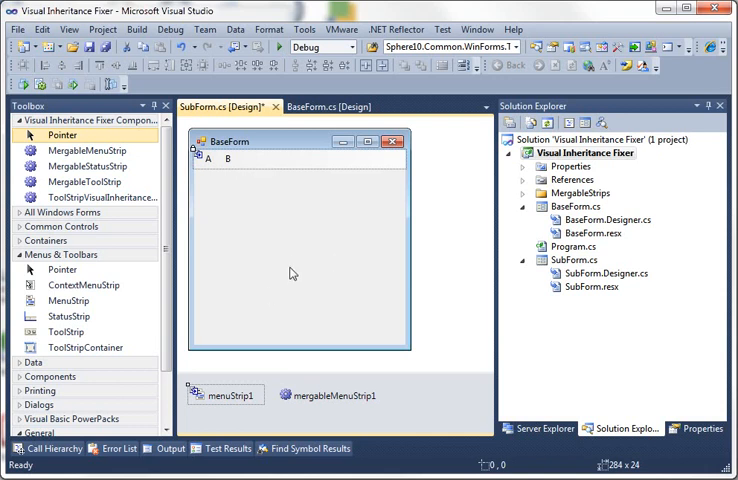
pyautogui.moveTo(328, 400)
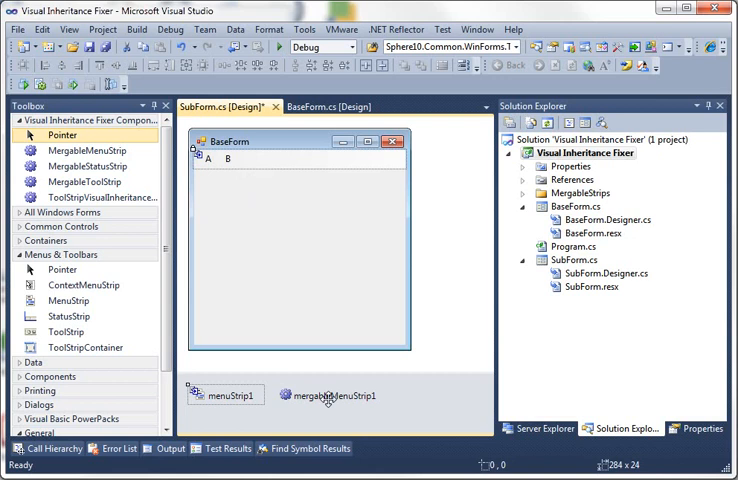
pyautogui.click(328, 395)
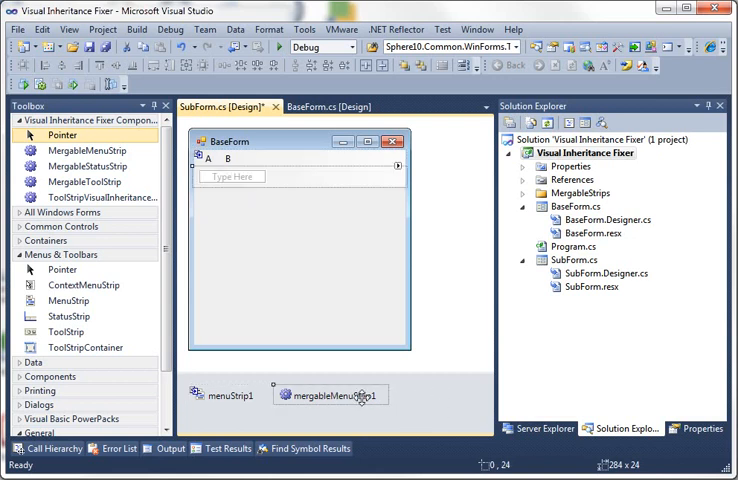
# Type menu A with items 11 and 2 on mergableMenuStrip1.
pyautogui.click(230, 176)
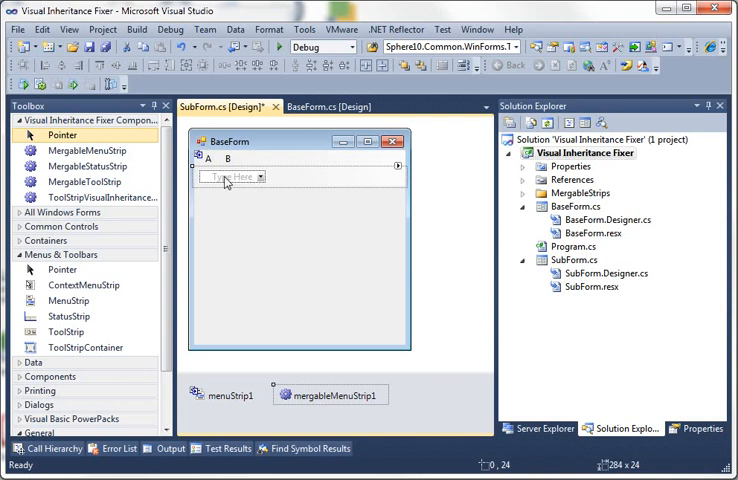
pyautogui.click(221, 176)
pyautogui.write('A')
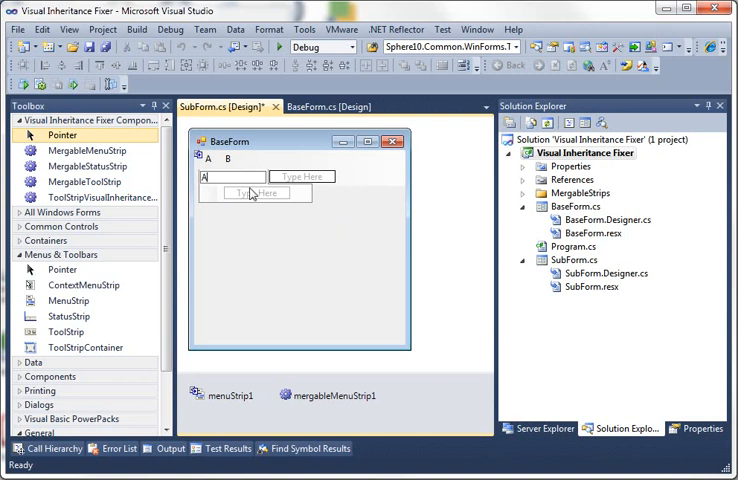
pyautogui.write('11')
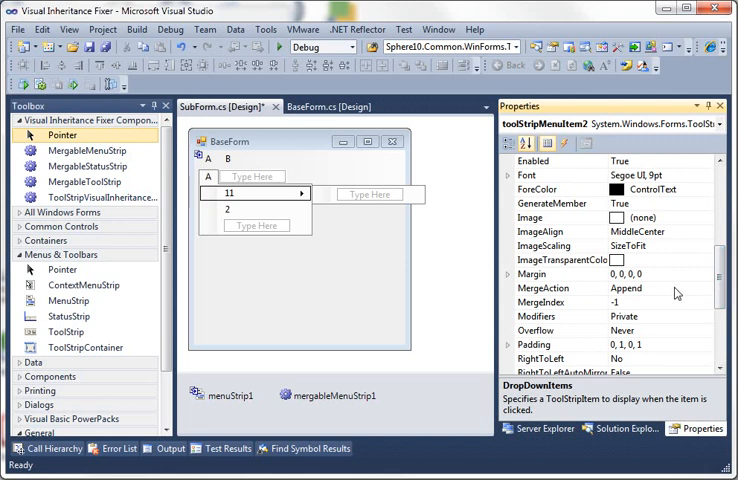
# Set item 11's MergeAction to Remove and menu A's MergeAction to MatchOnly.
pyautogui.click(706, 288)
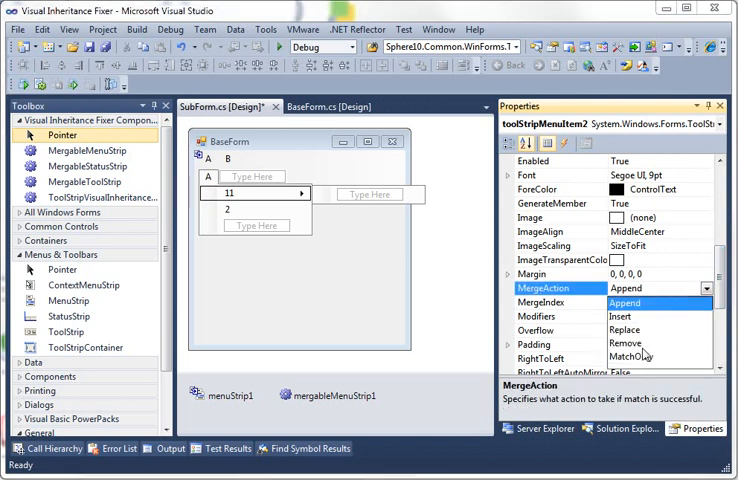
pyautogui.click(625, 342)
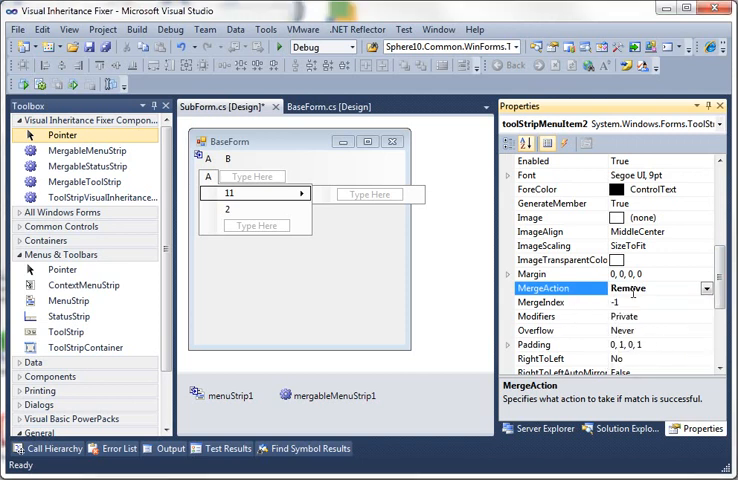
pyautogui.moveTo(323, 271)
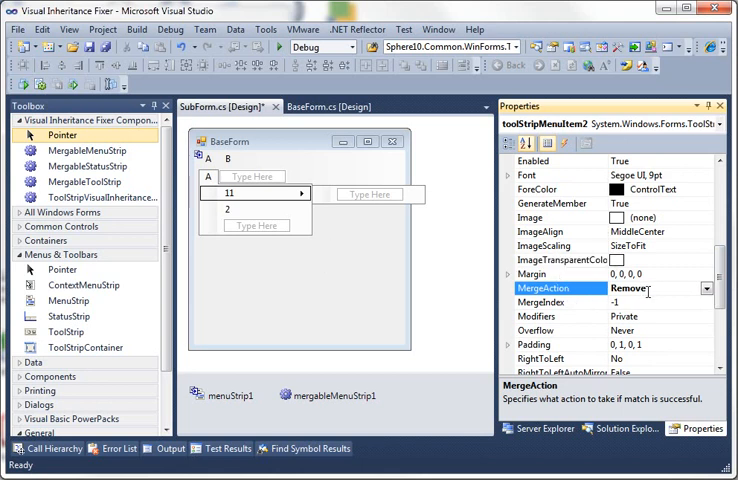
pyautogui.click(227, 210)
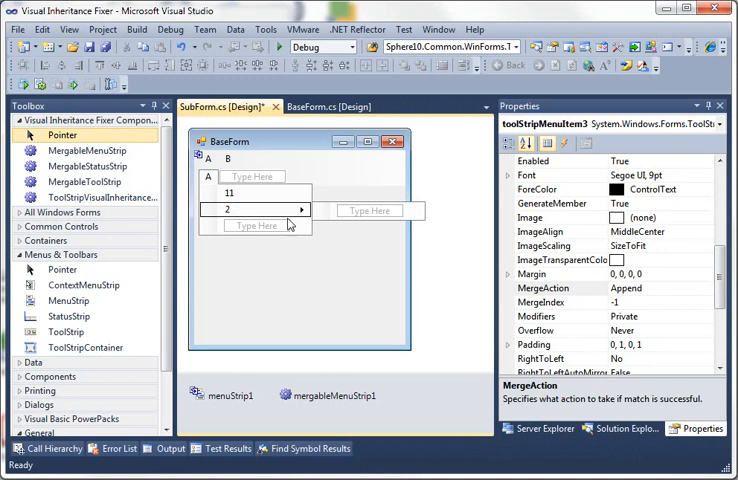
pyautogui.click(706, 289)
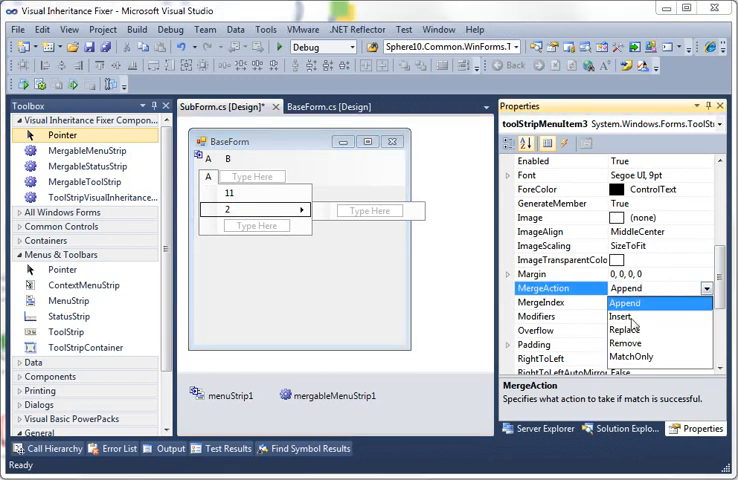
pyautogui.click(624, 316)
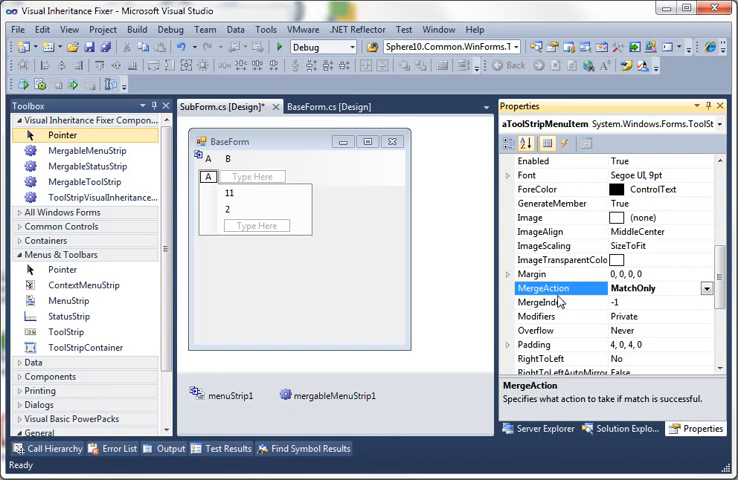
pyautogui.moveTo(561, 305)
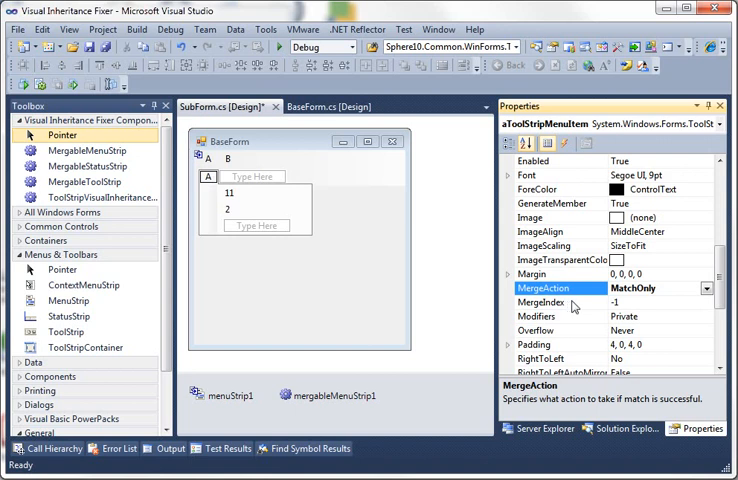
# Set menu B's MergeAction to MatchOnly, then select menu C.
pyautogui.click(237, 176)
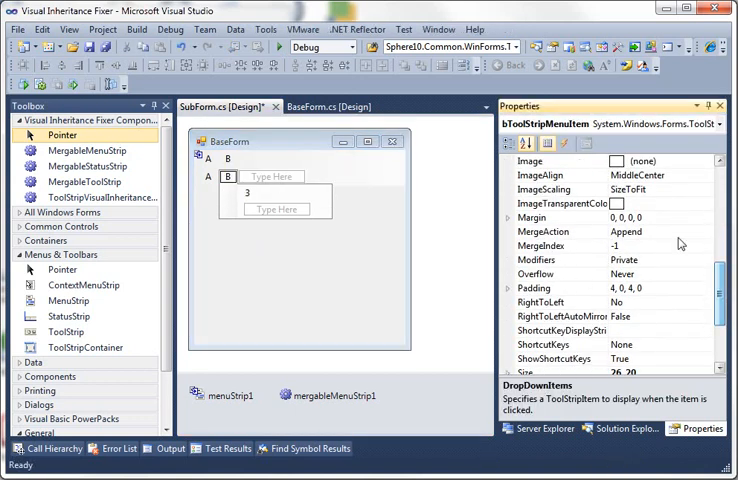
pyautogui.click(679, 232)
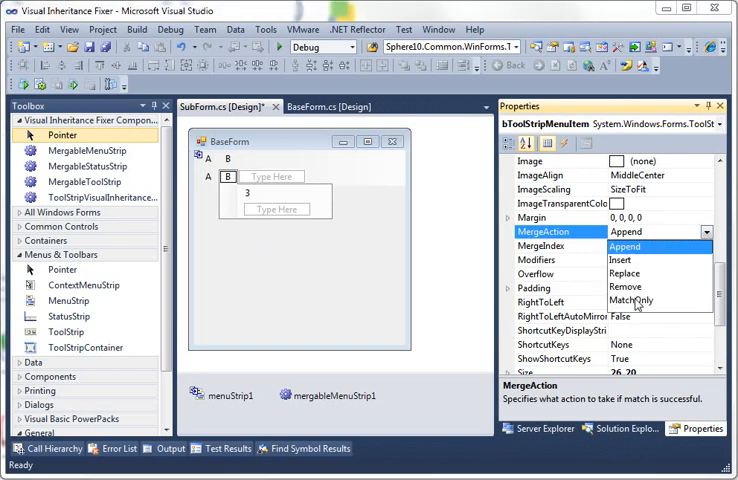
pyautogui.click(632, 301)
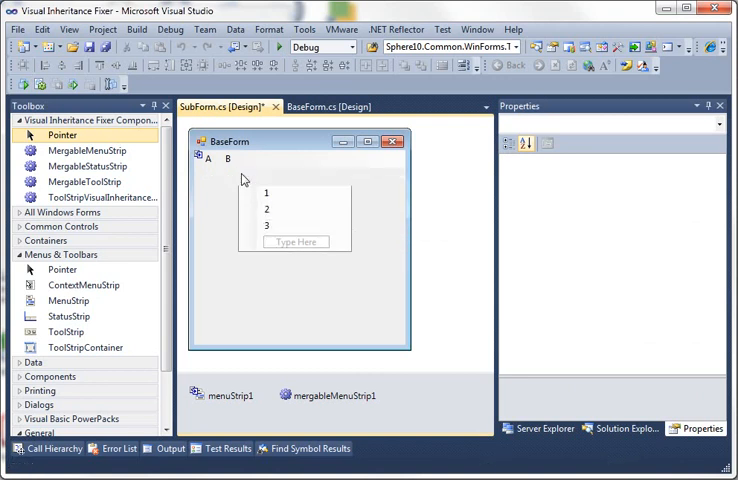
pyautogui.click(255, 176)
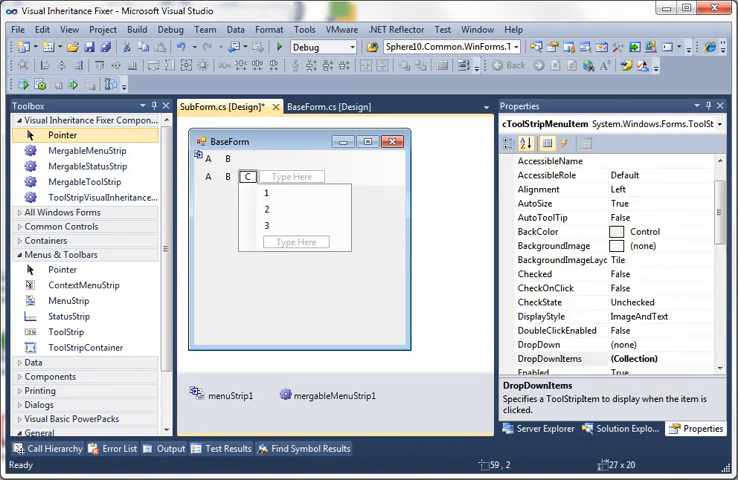
pyautogui.scroll(-3)
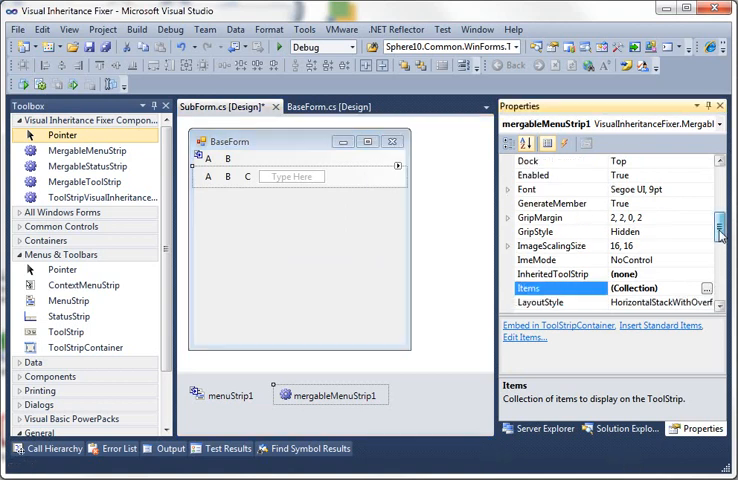
# Open the InheritedToolStrip list for mergableMenuStrip1 to pick menuStrip1.
pyautogui.click(555, 274)
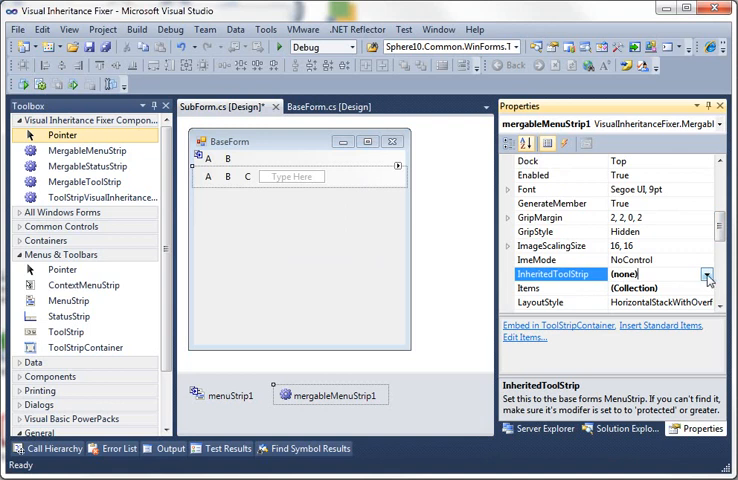
pyautogui.click(707, 274)
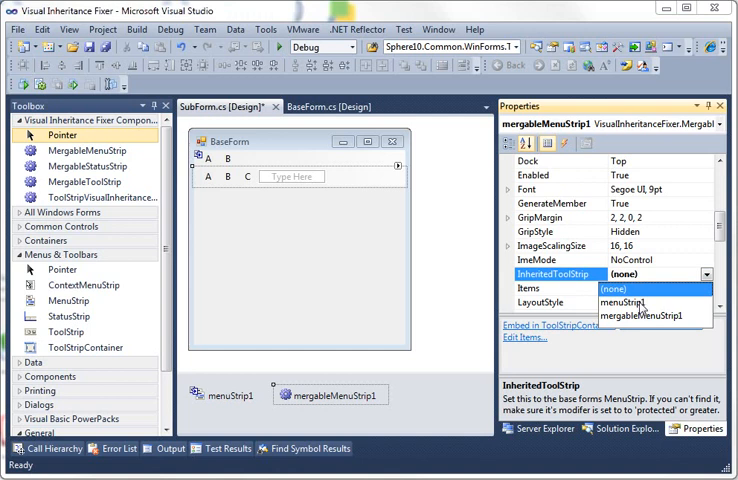
pyautogui.moveTo(642, 307)
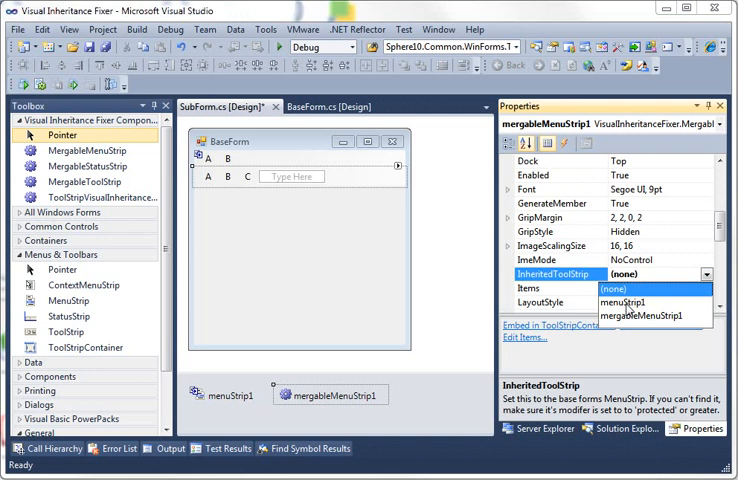
pyautogui.moveTo(649, 295)
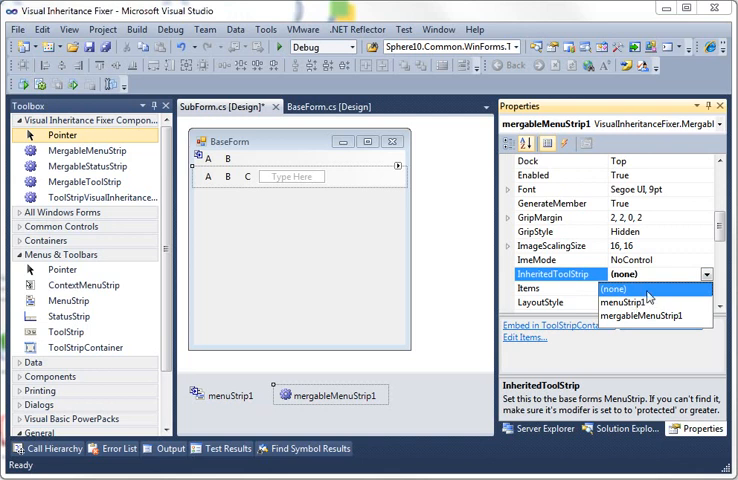
pyautogui.moveTo(648, 302)
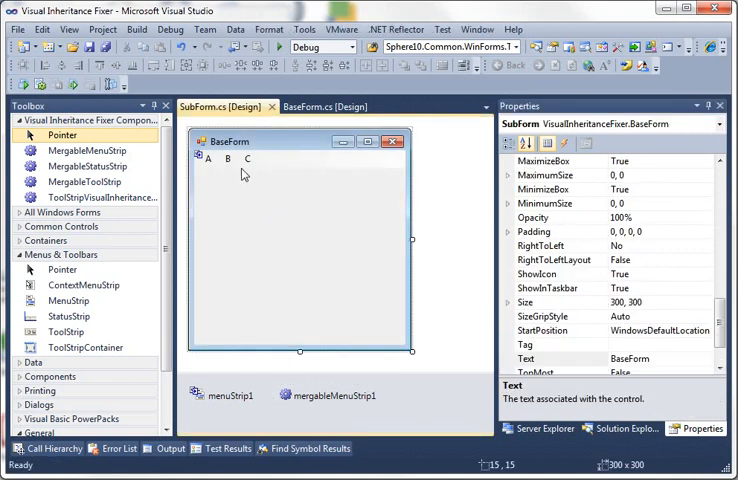
pyautogui.moveTo(248, 167)
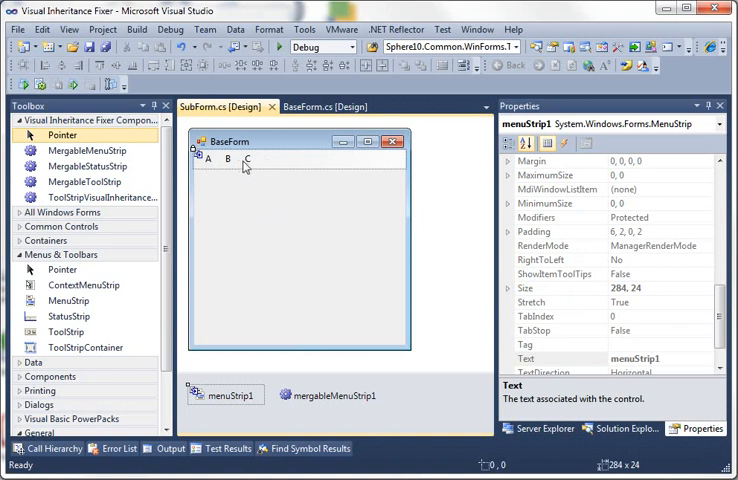
pyautogui.moveTo(260, 172)
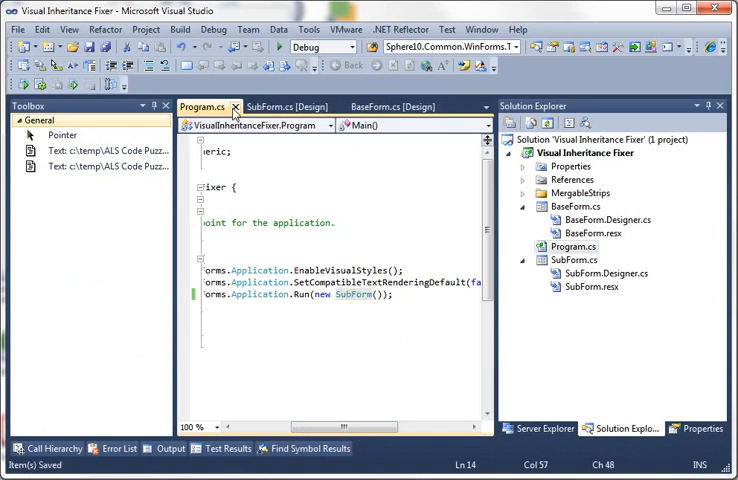
# Close the Program.cs tab and run the app to see menus A, B and C.
pyautogui.click(230, 106)
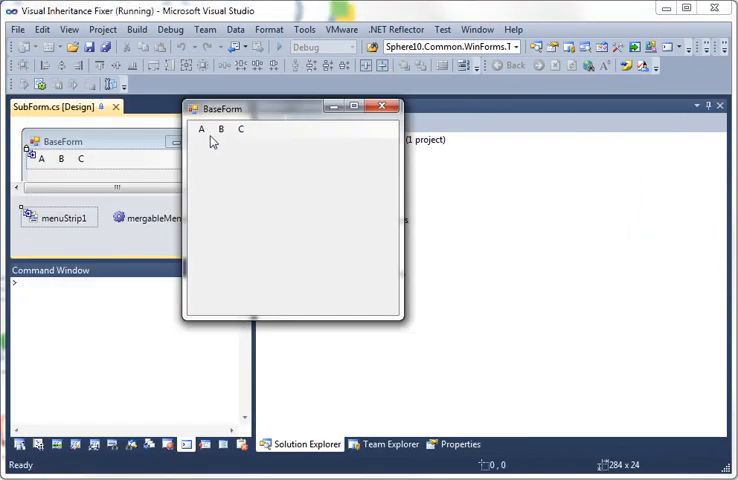
pyautogui.click(240, 129)
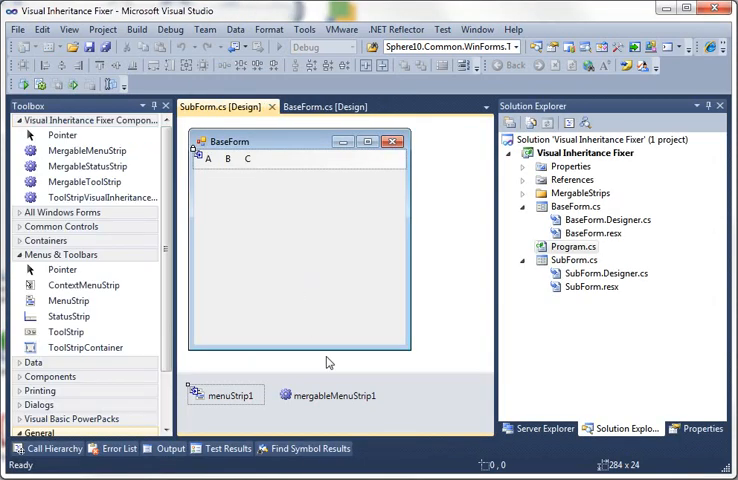
pyautogui.moveTo(408, 243)
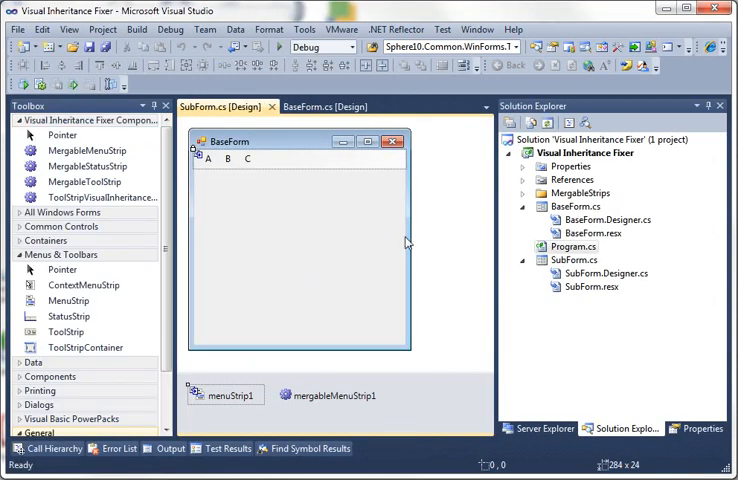
pyautogui.moveTo(417, 376)
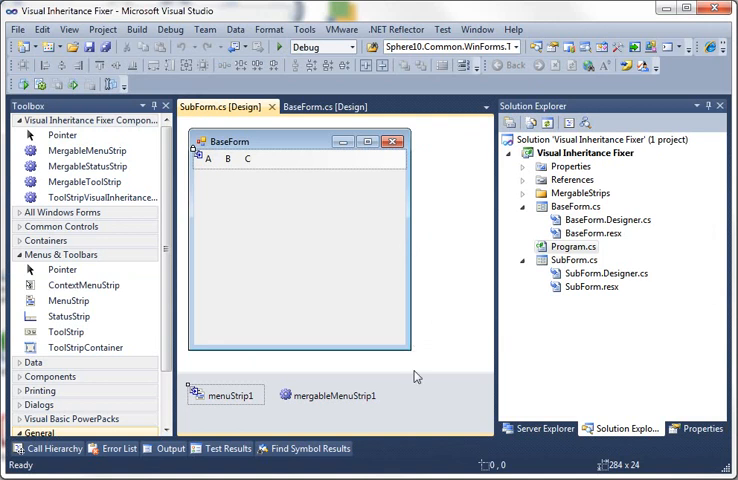
pyautogui.moveTo(247, 219)
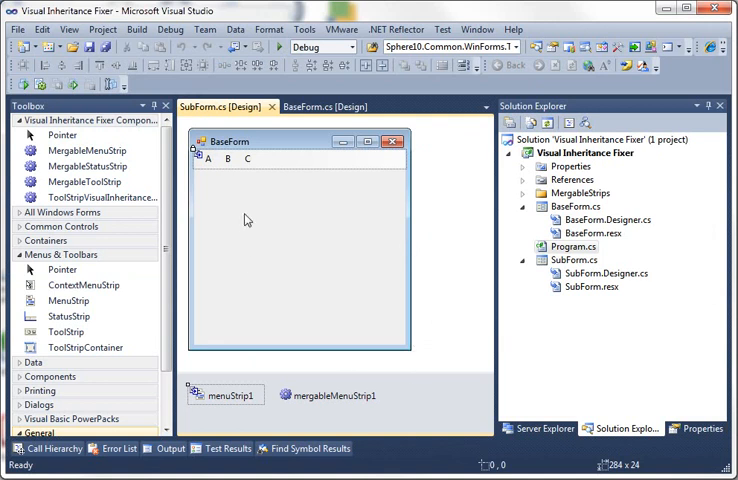
pyautogui.moveTo(240, 216)
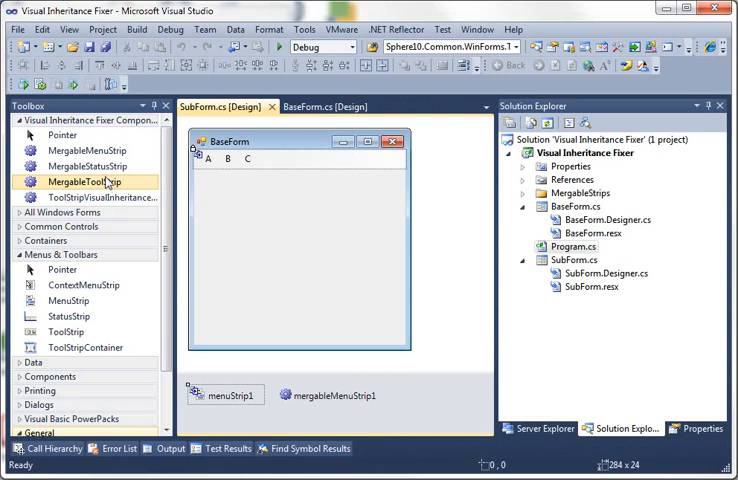
pyautogui.moveTo(105, 183)
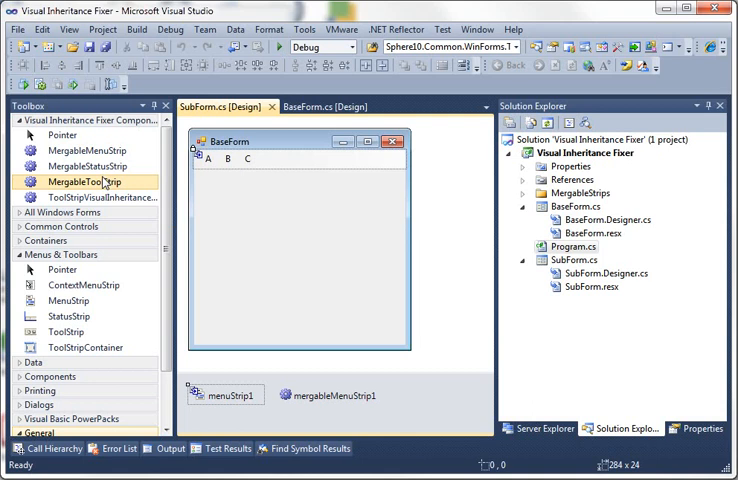
pyautogui.moveTo(88, 166)
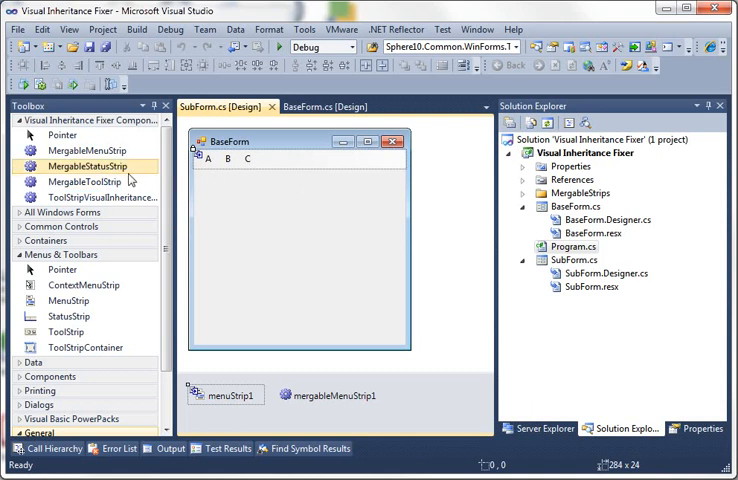
pyautogui.moveTo(85, 181)
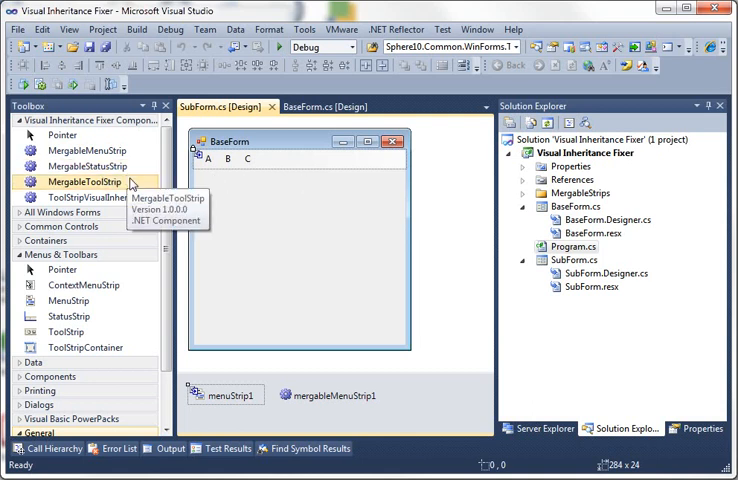